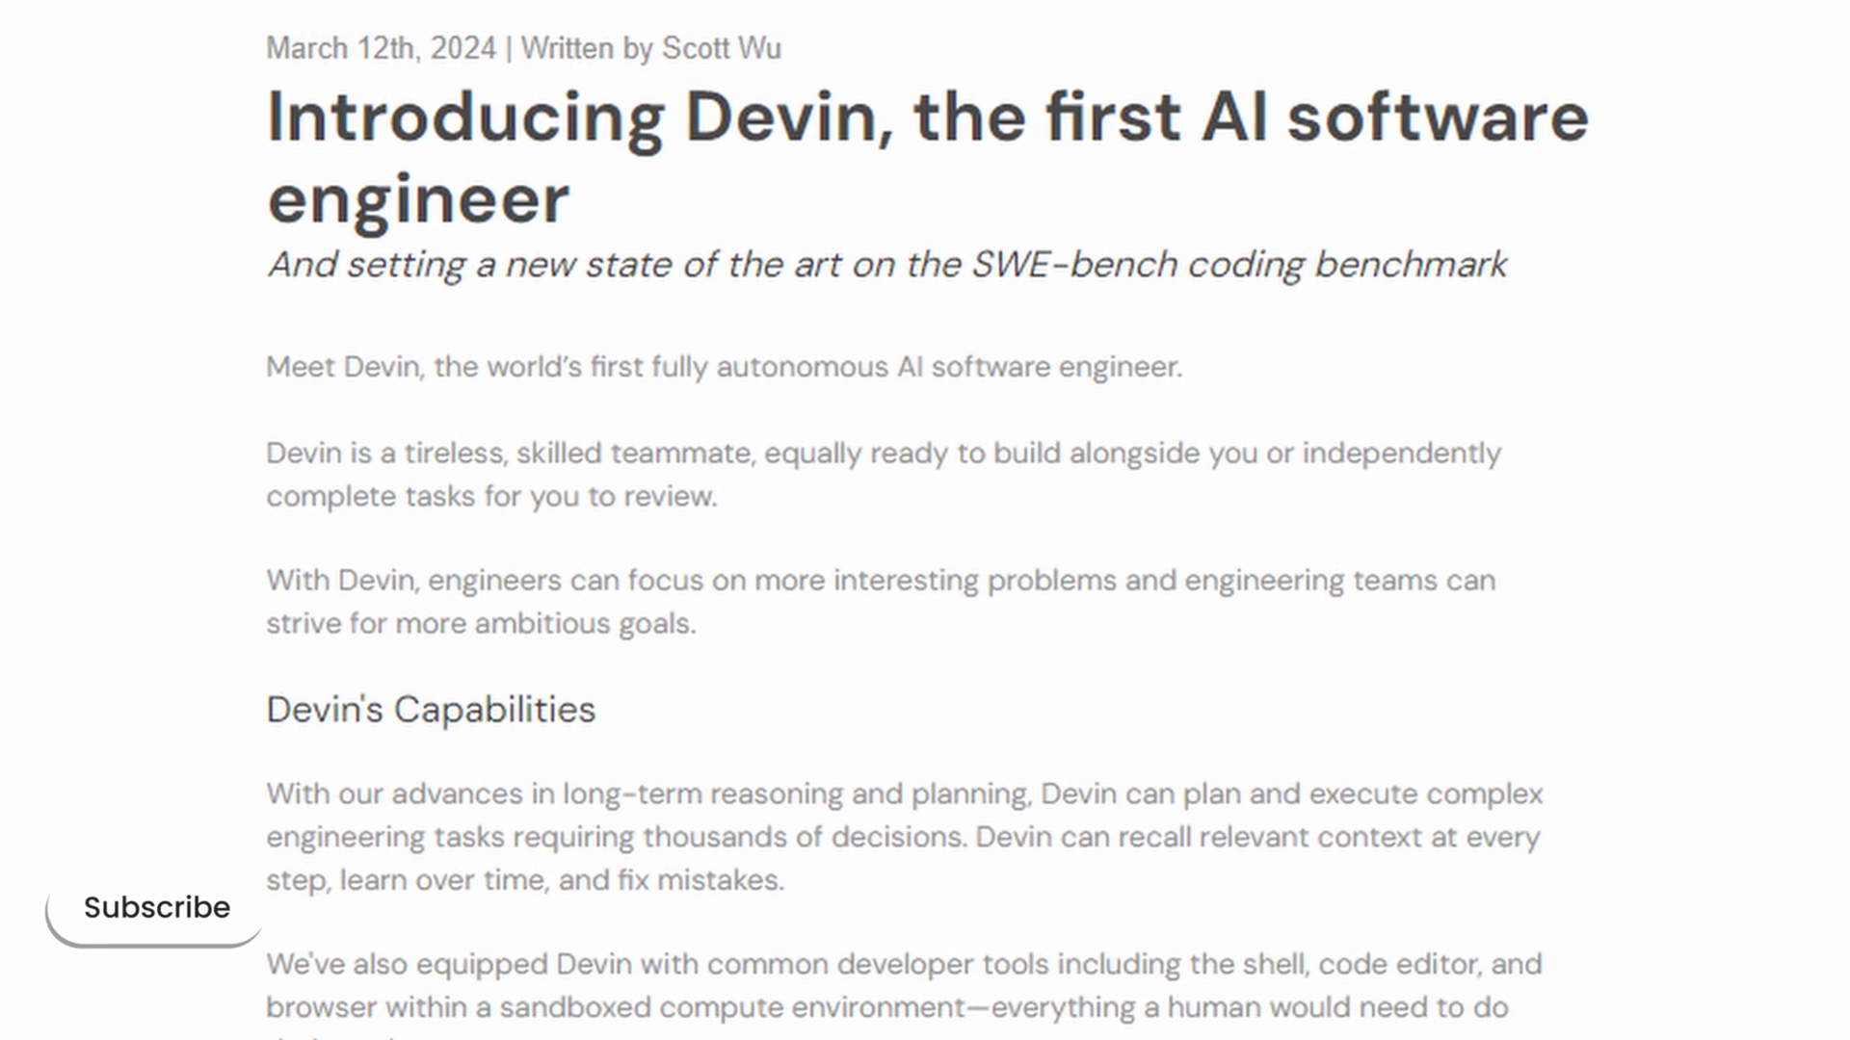
Step: Type 'Together, Perplexity. Figure out their', then scroll the Cognition post to the Devin sample demos
click(154, 908)
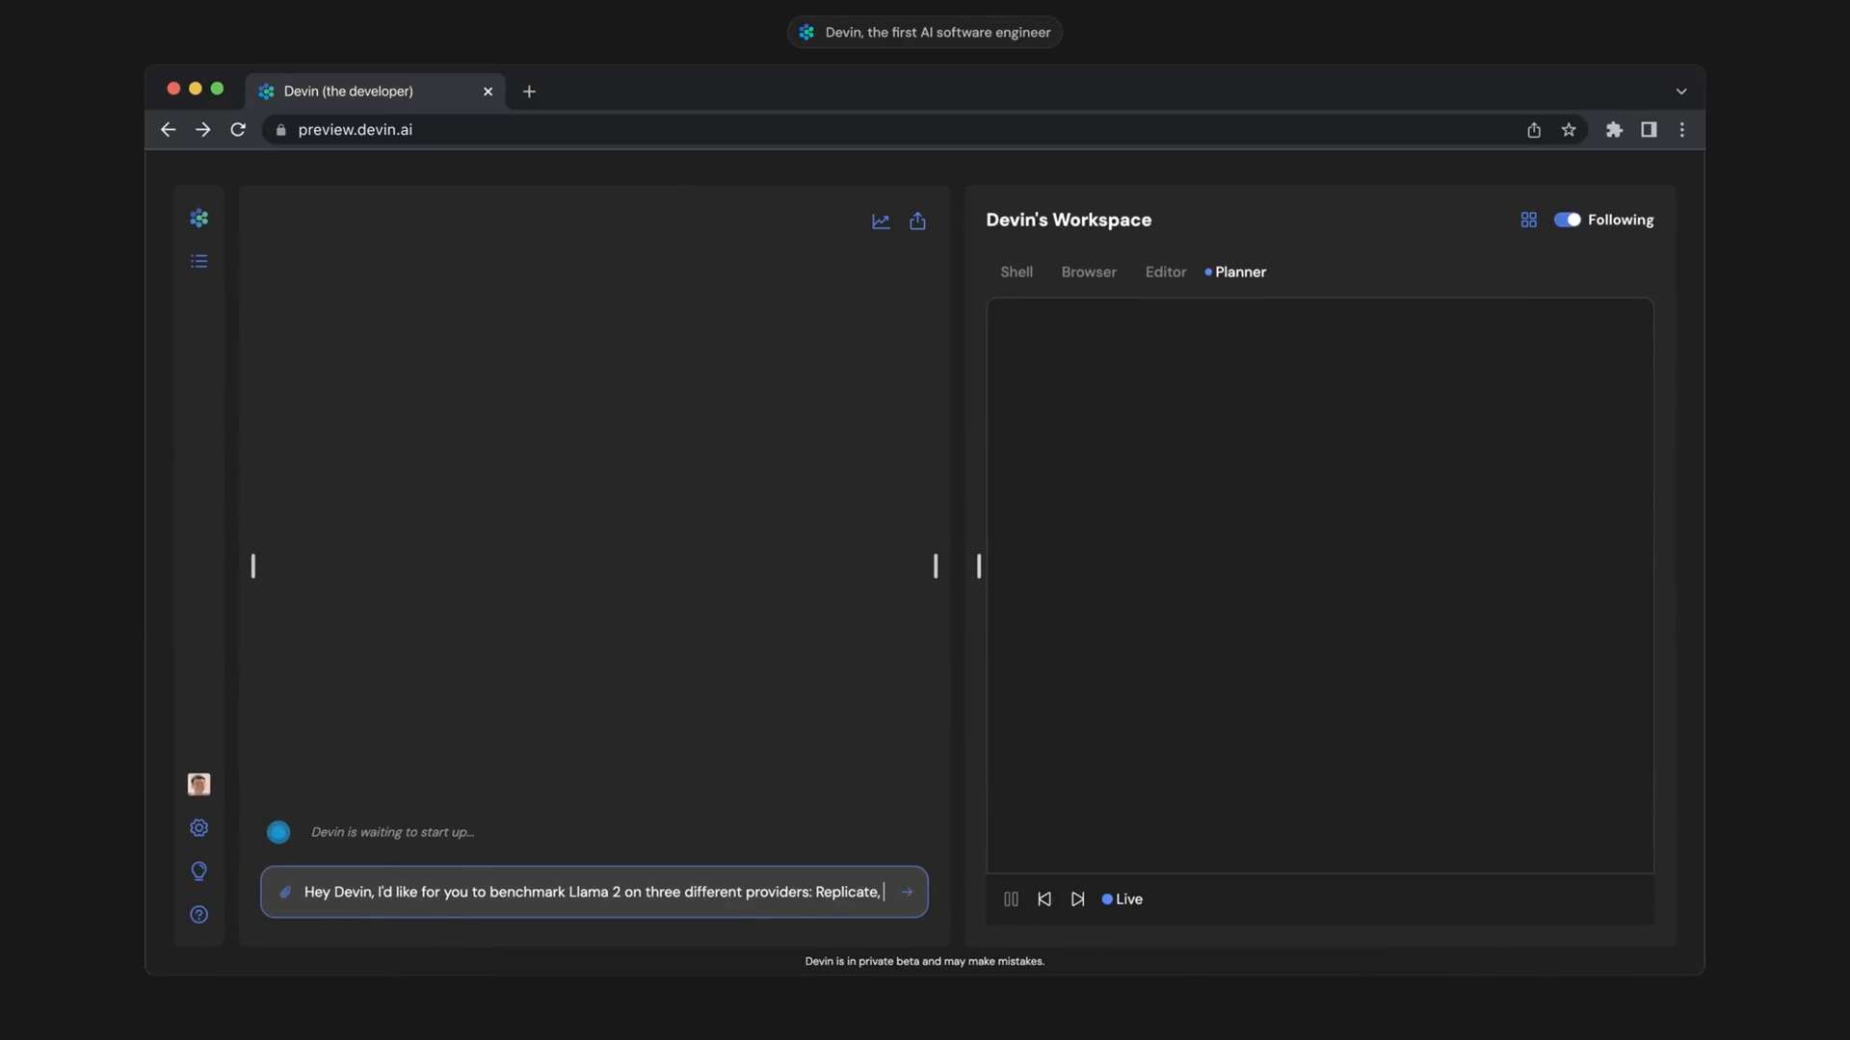
text(Together, Perplexity. Figure out their)
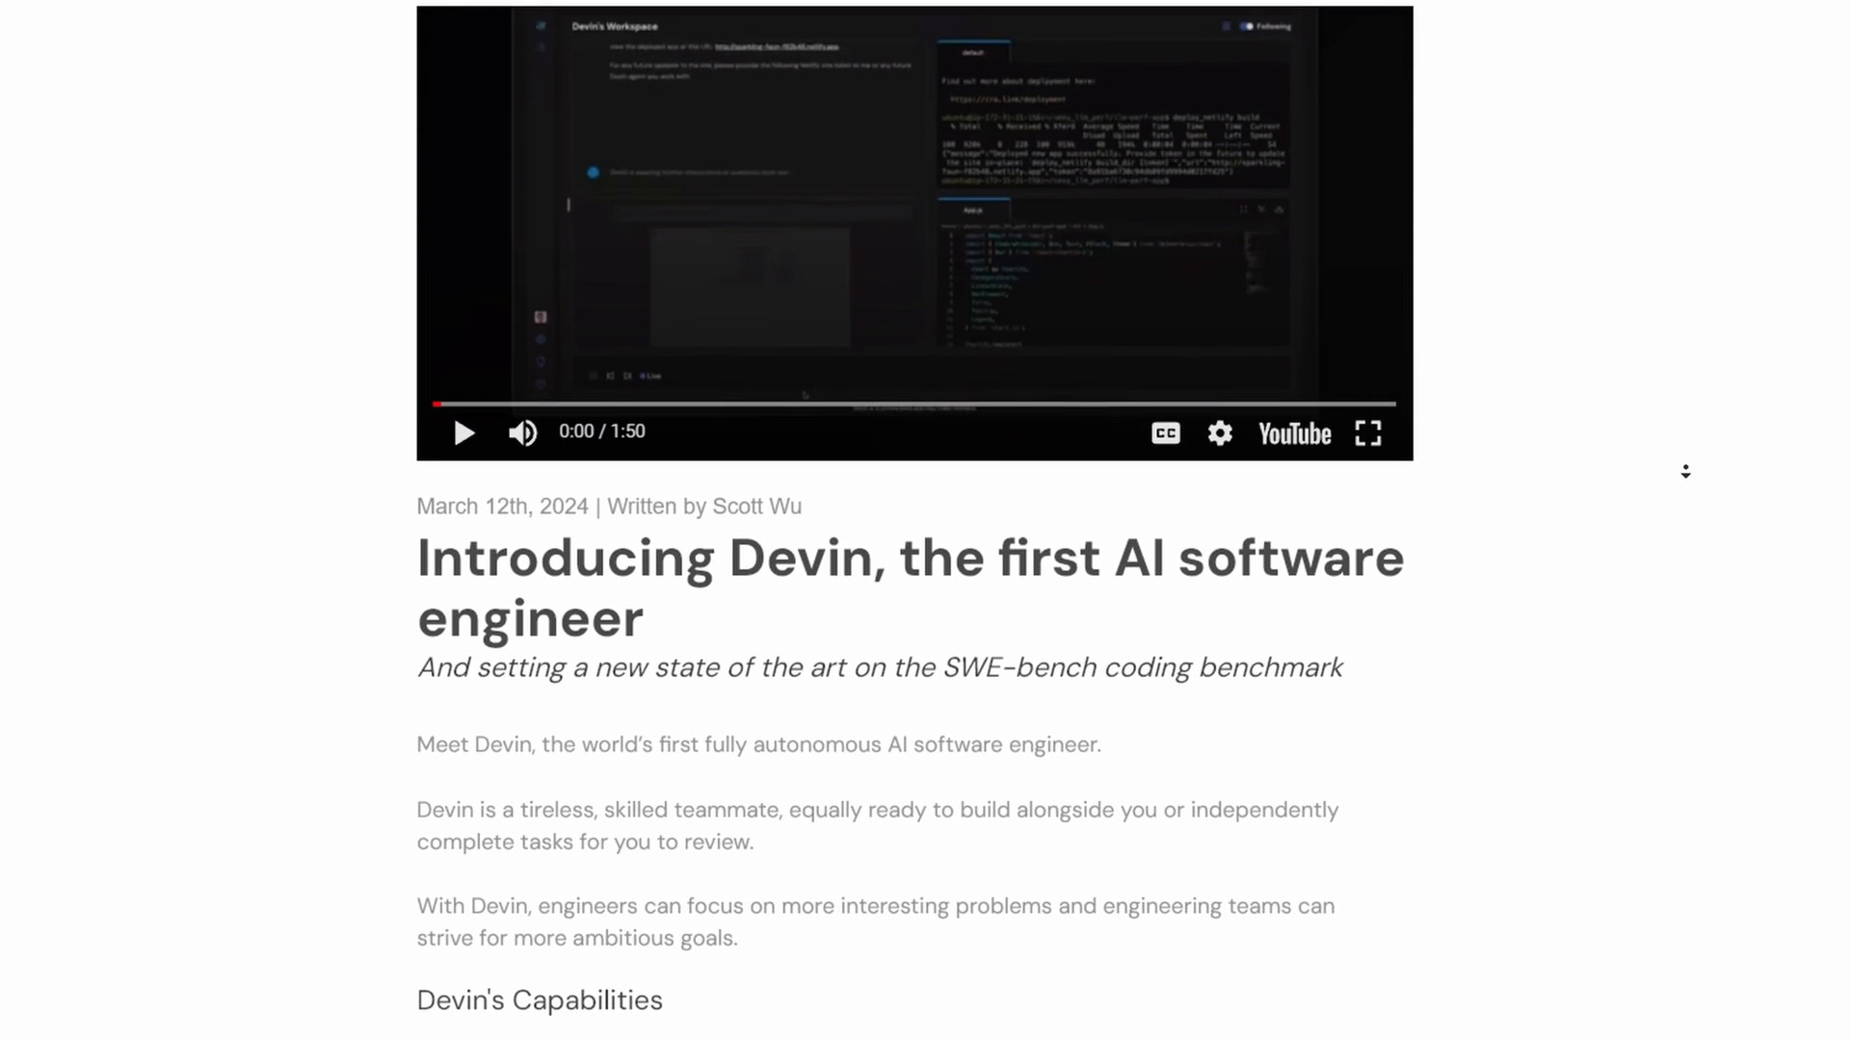
scroll(down, 3)
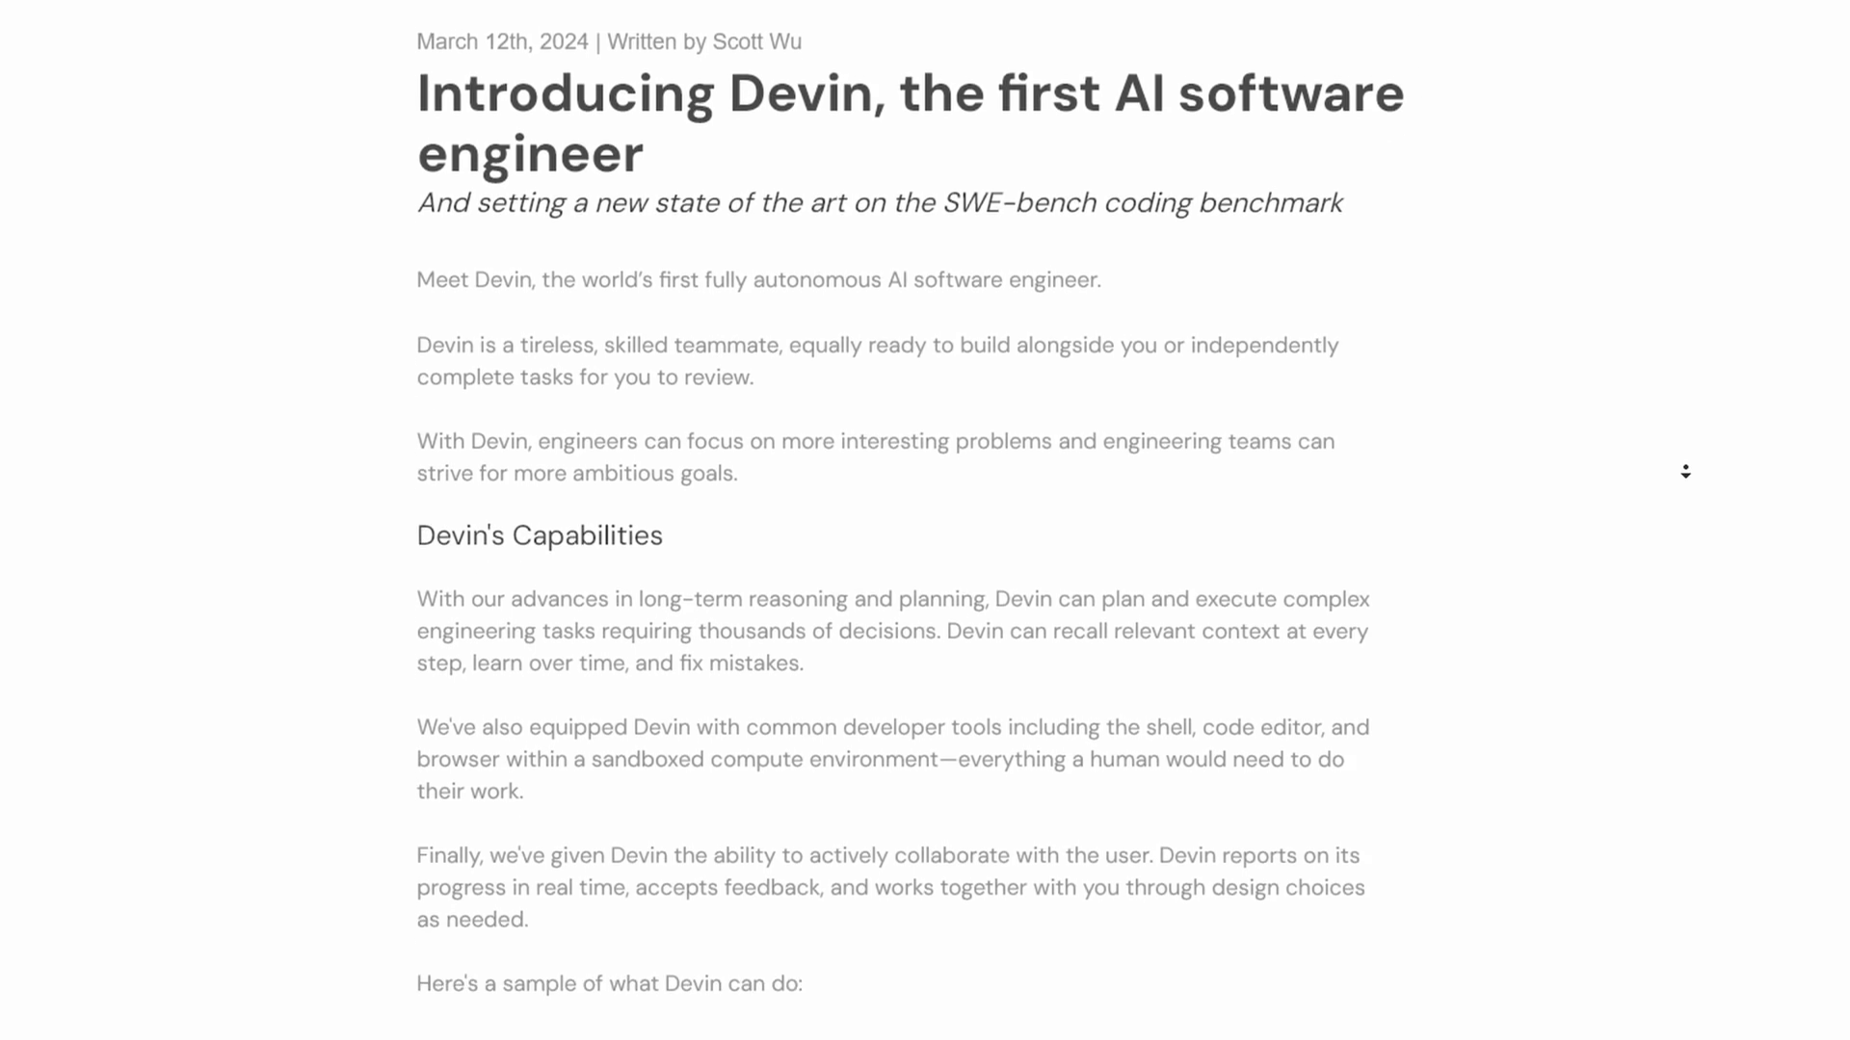
scroll(down, 3)
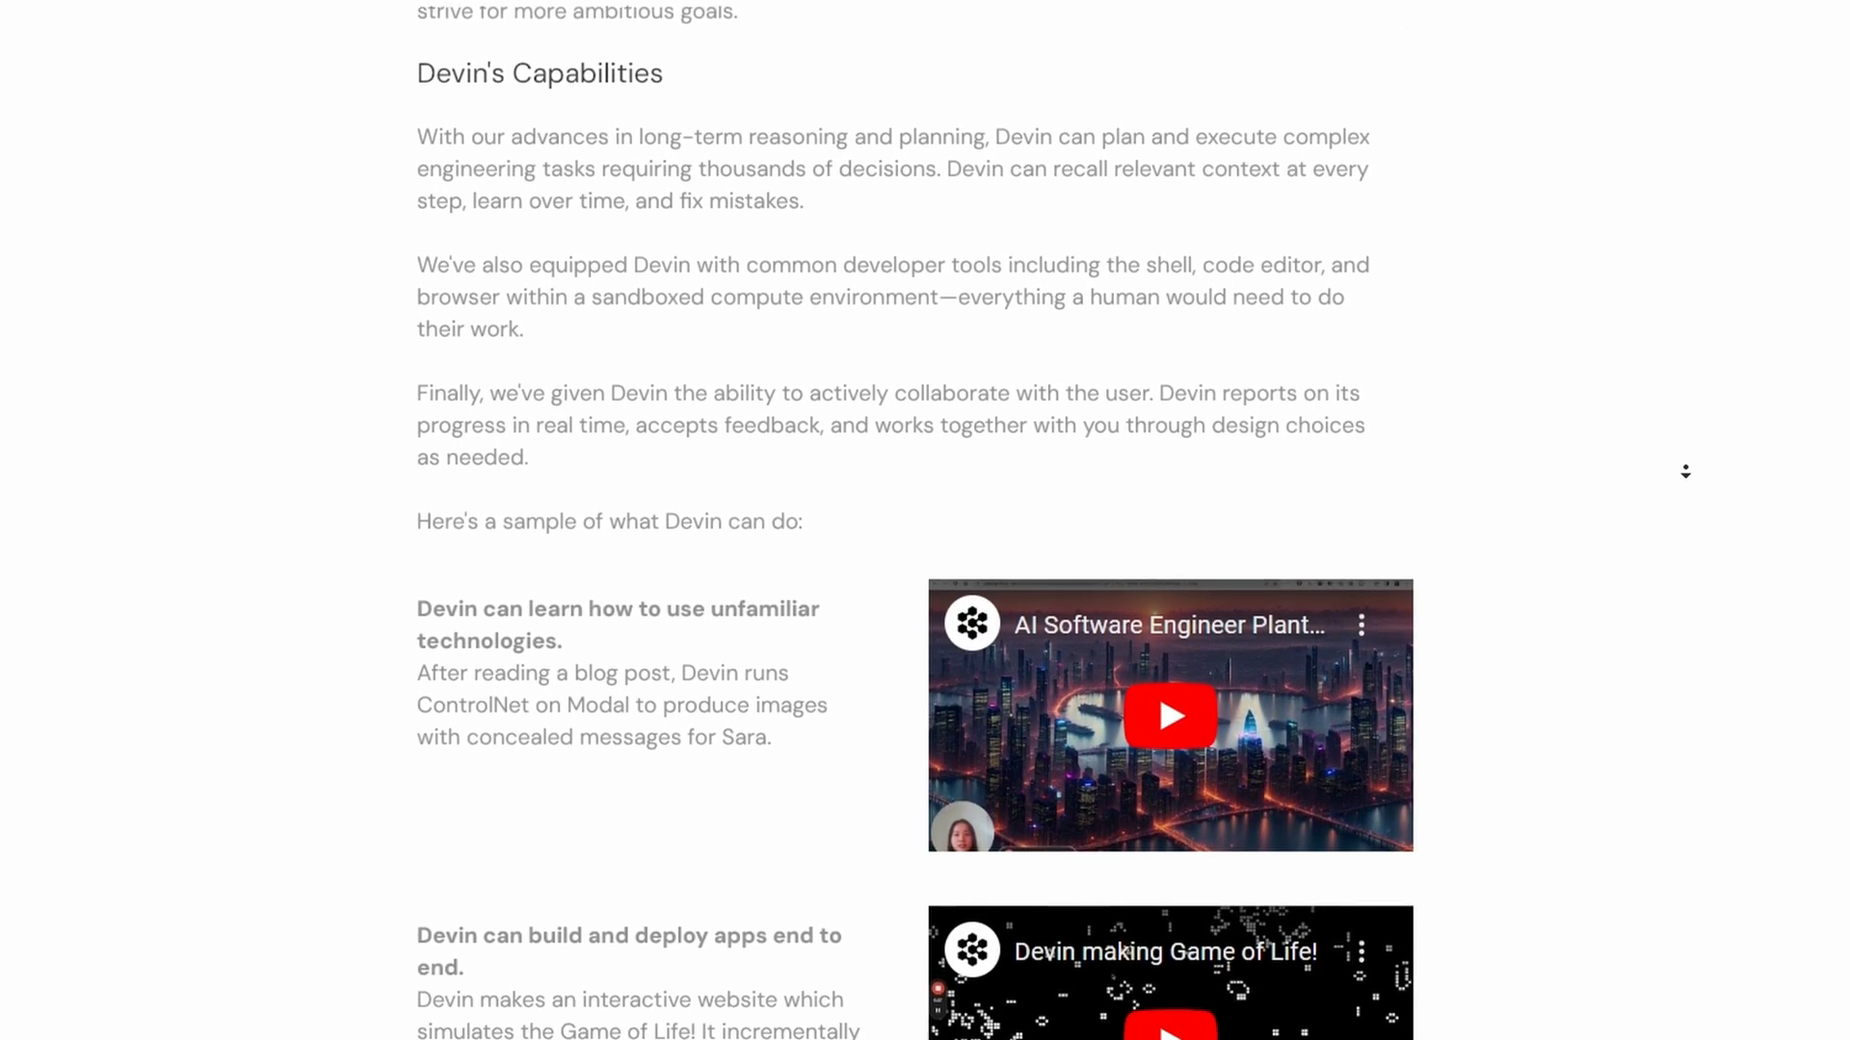
scroll(down, 3)
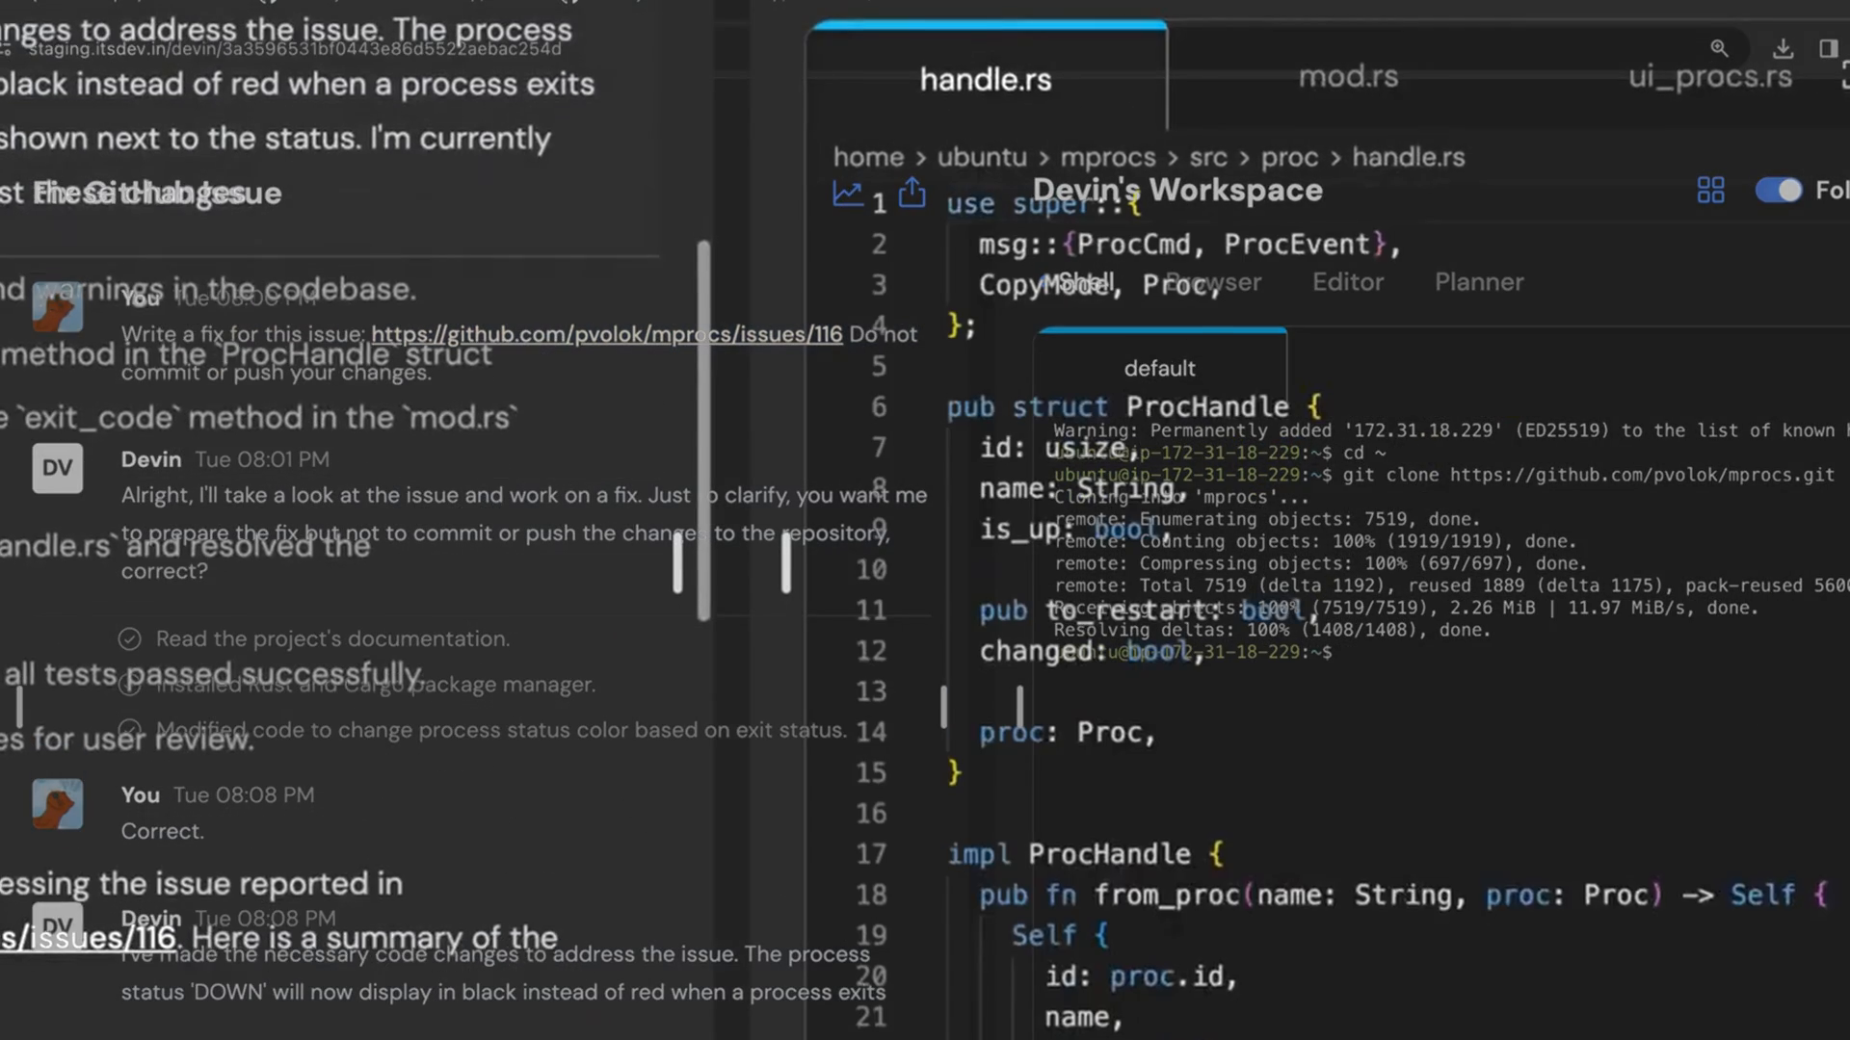
click(1347, 75)
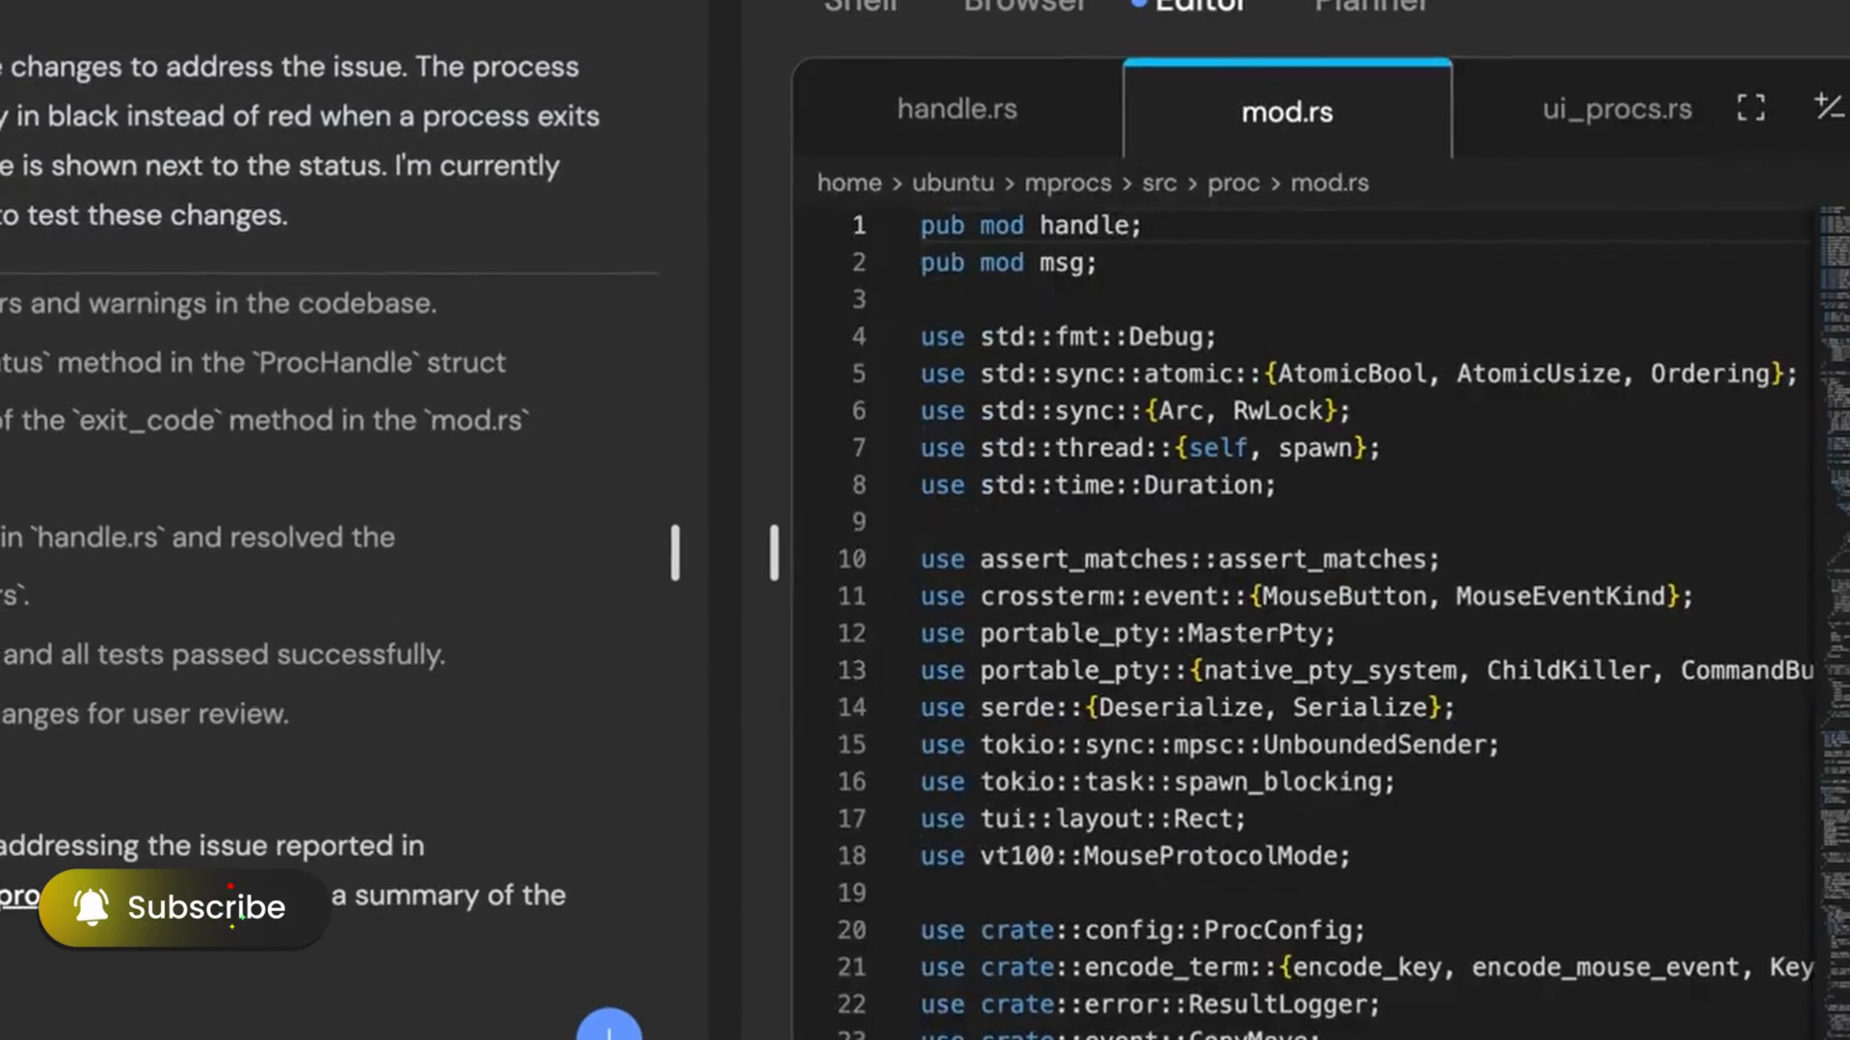
click(1000, 27)
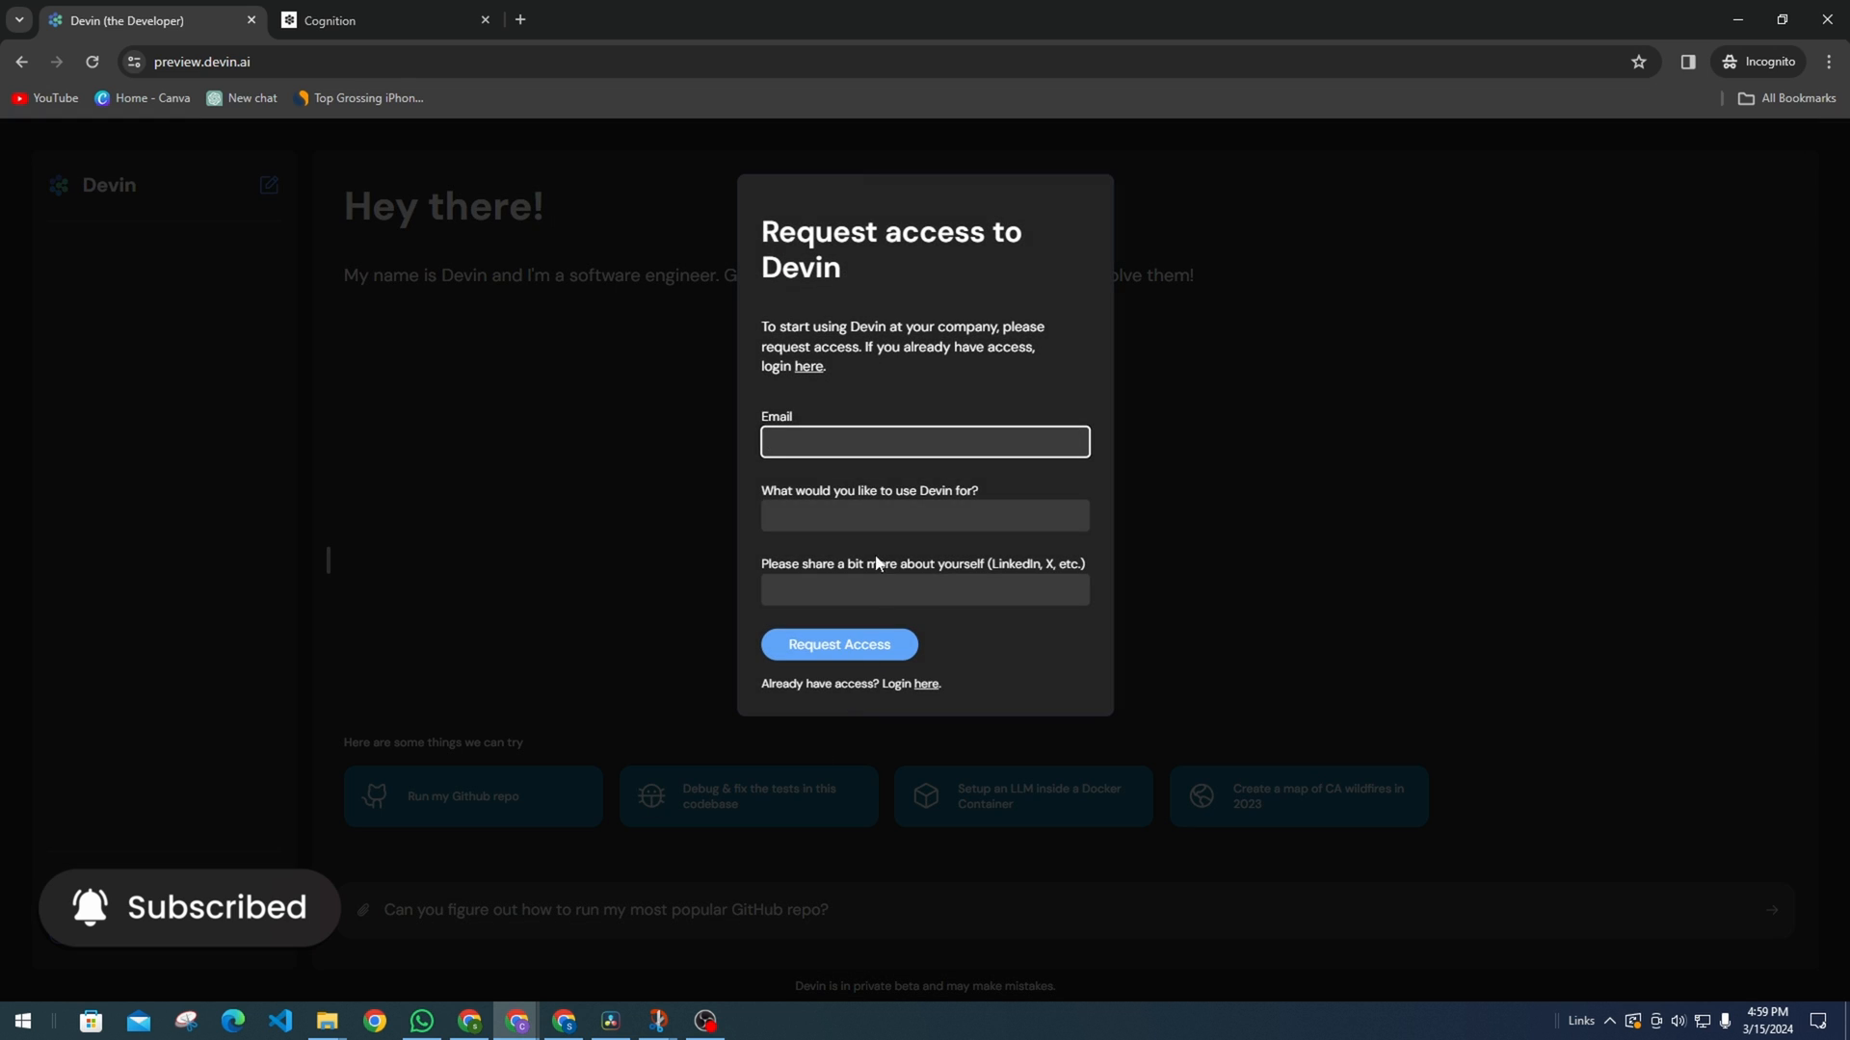
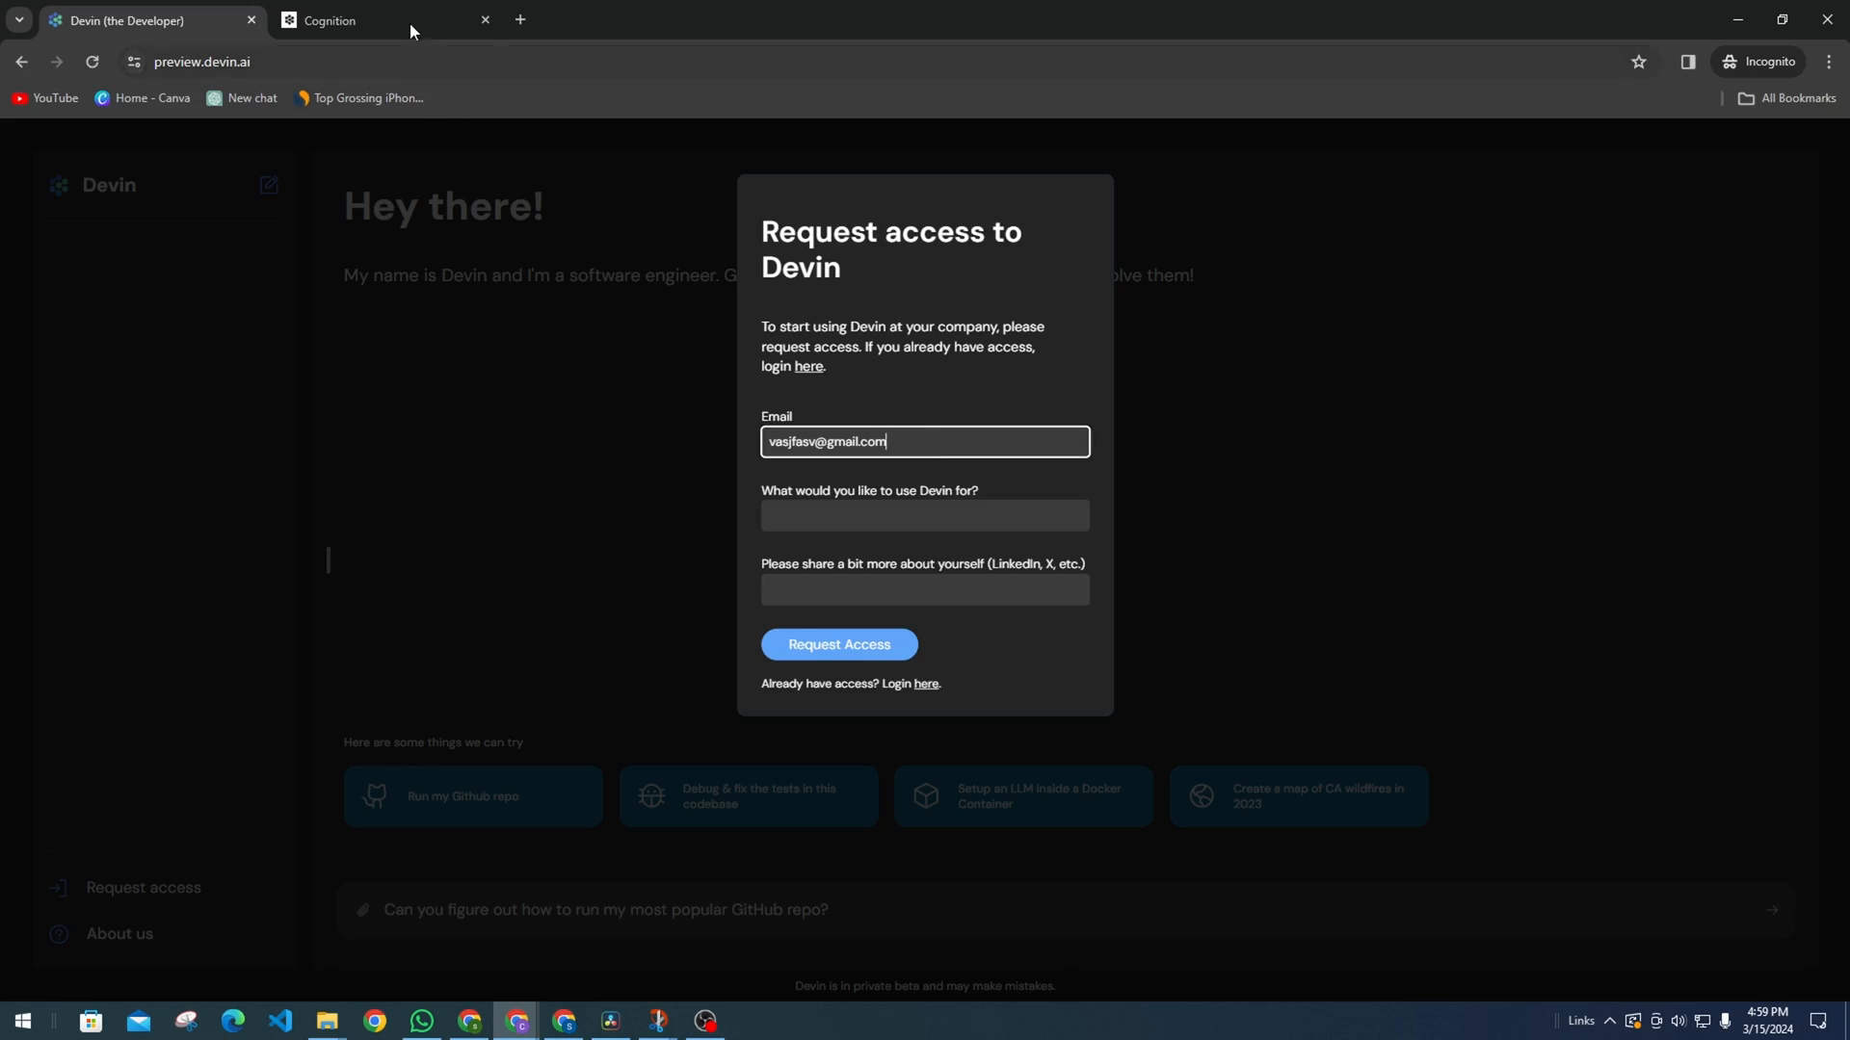
click(331, 21)
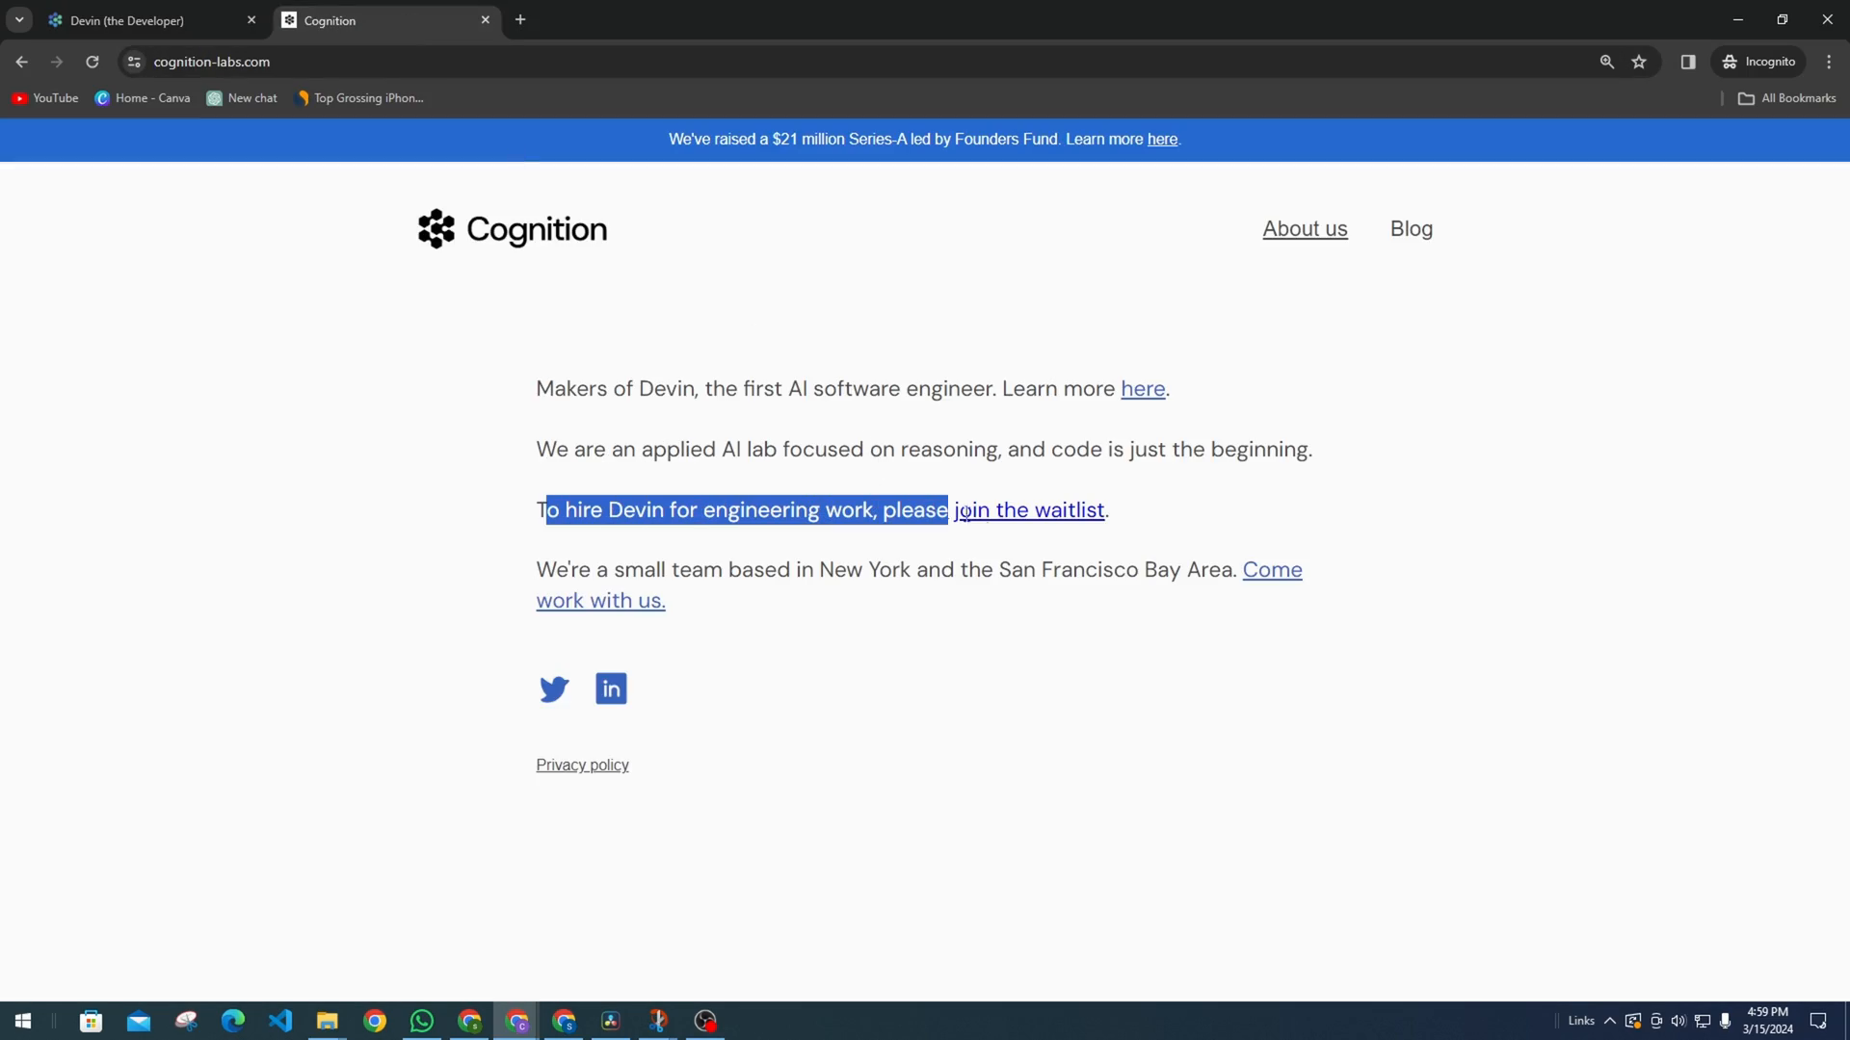